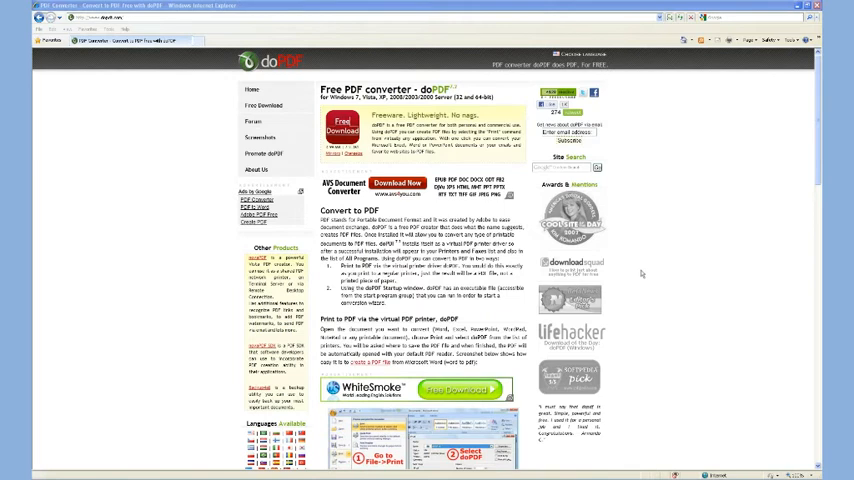
mouse_move(640, 272)
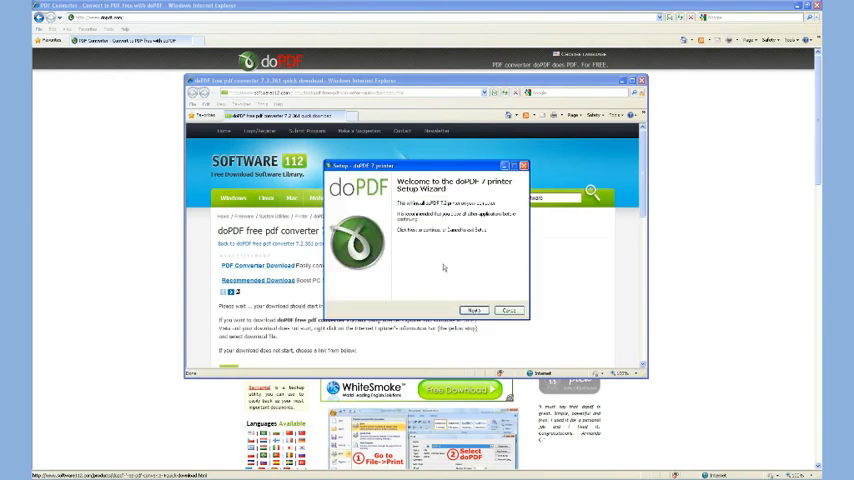
Pass the welcome page and accept the licence agreement, reaching the destination location step
left_click(474, 310)
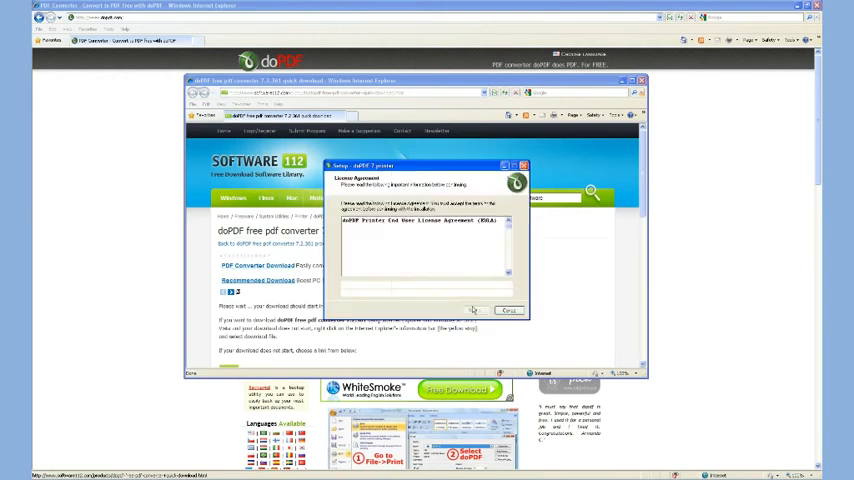
left_click(474, 310)
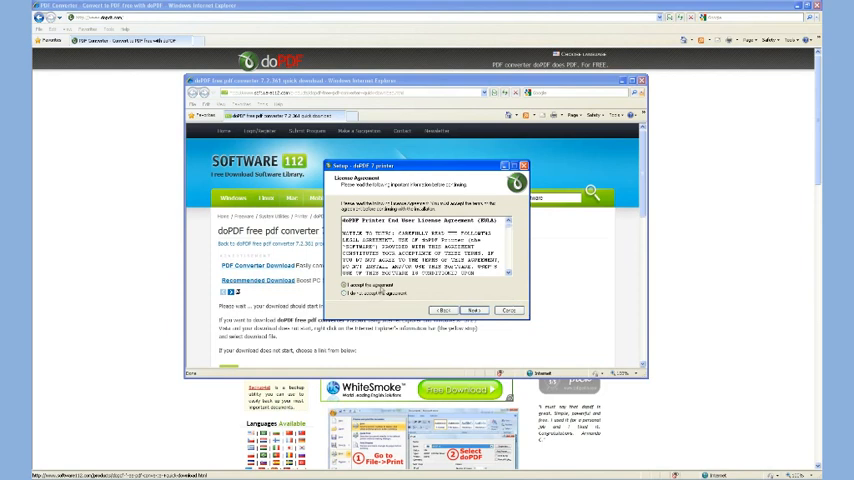
left_click(472, 310)
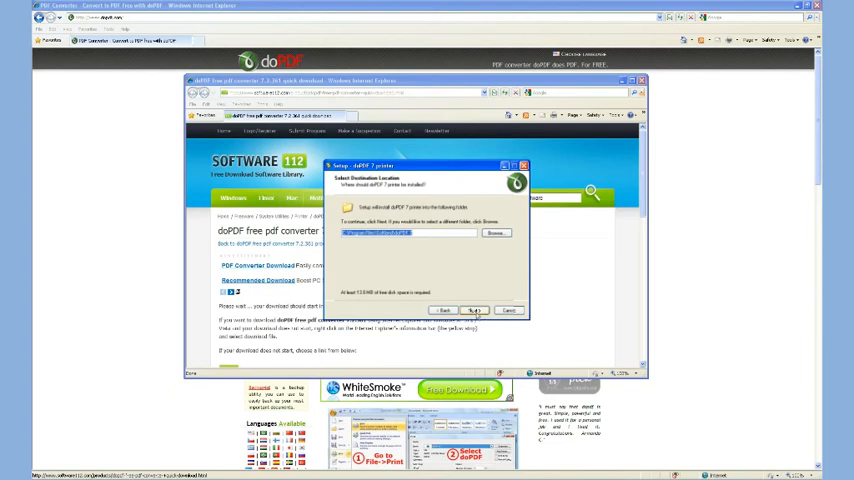
Keep the default install folder, Start Menu folder and printer preferences, reaching language selection
left_click(474, 310)
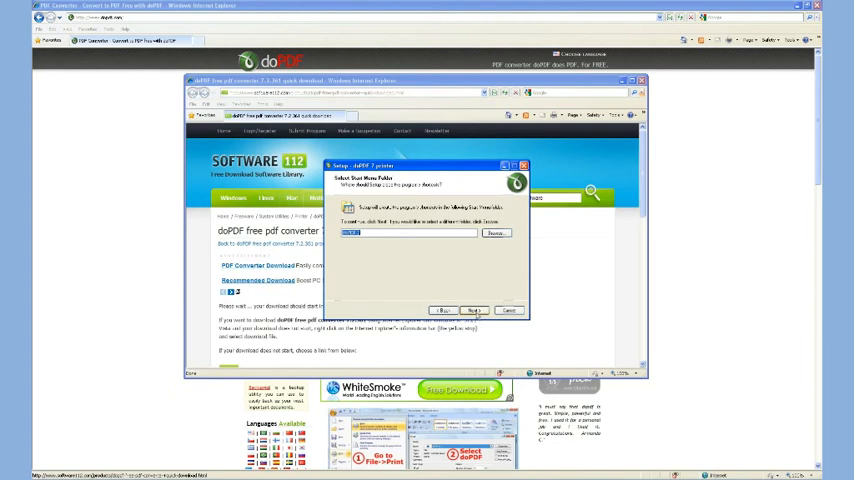
left_click(474, 310)
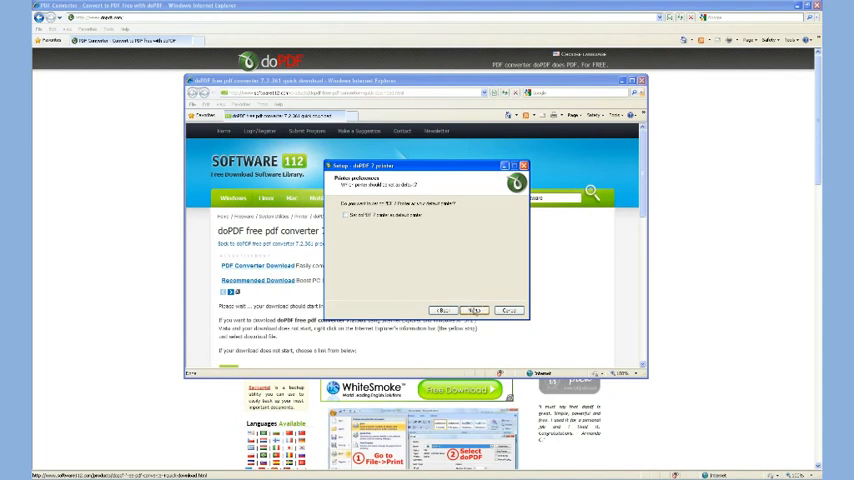
left_click(474, 310)
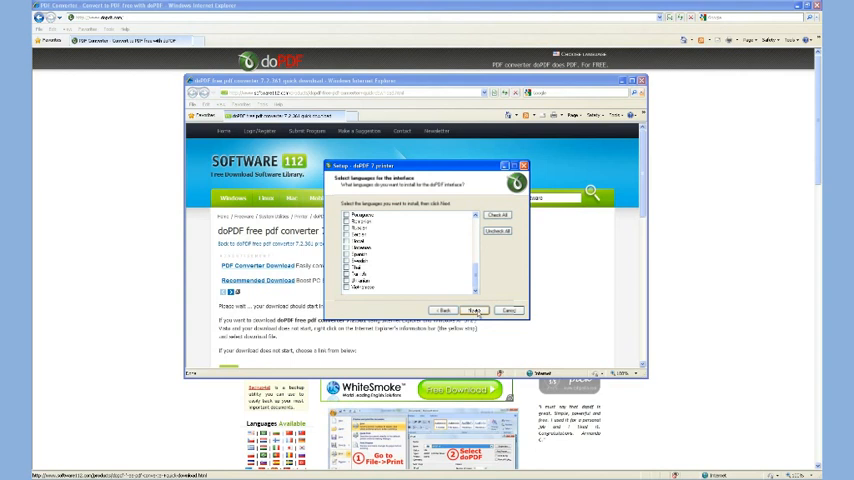
Keep the default language, run the doPDF installation and finish the completed wizard
left_click(474, 310)
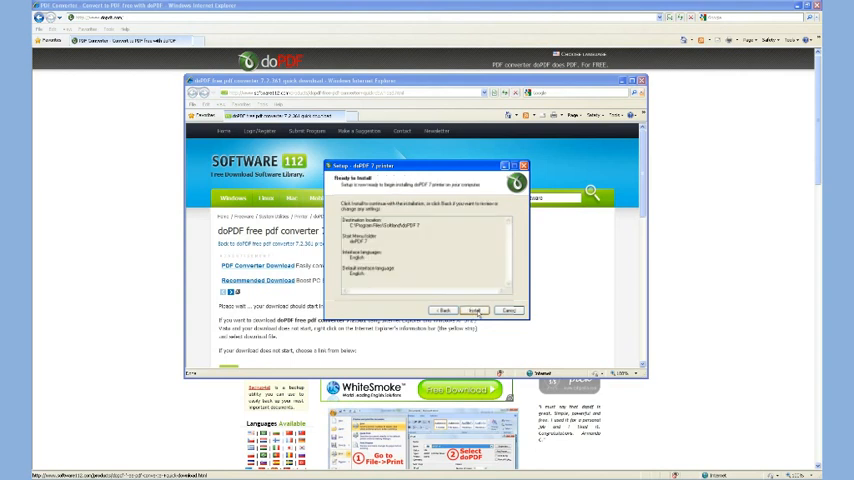
left_click(474, 310)
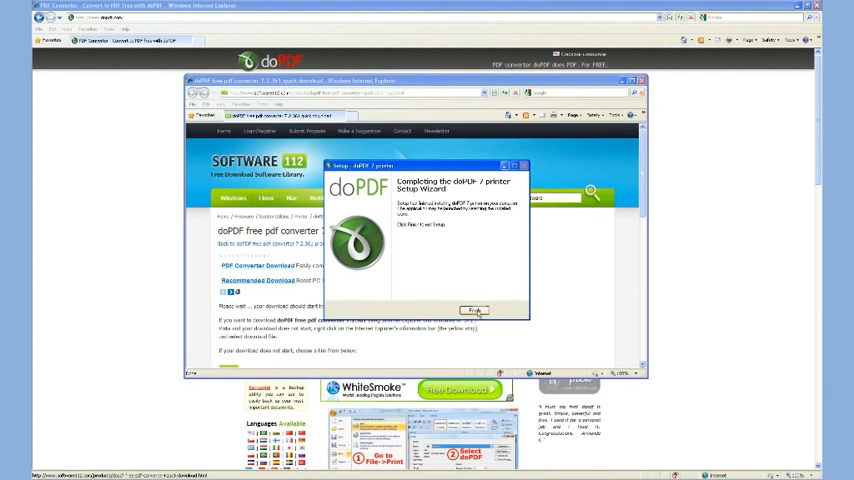
left_click(474, 310)
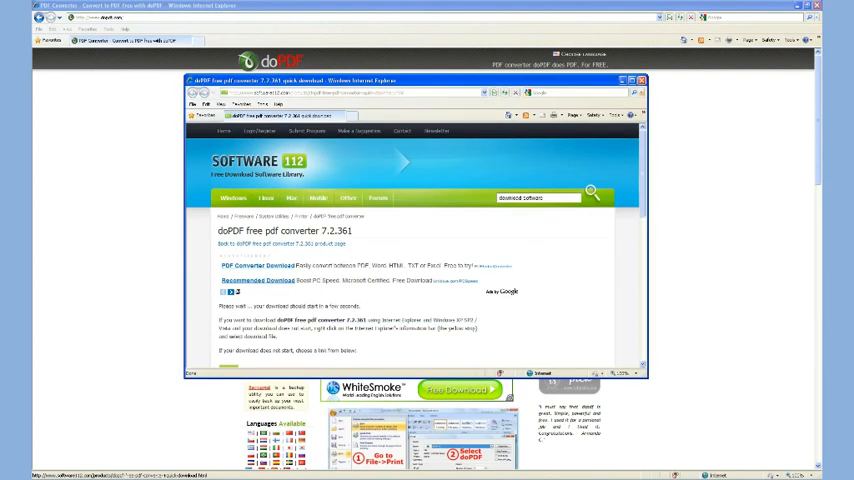